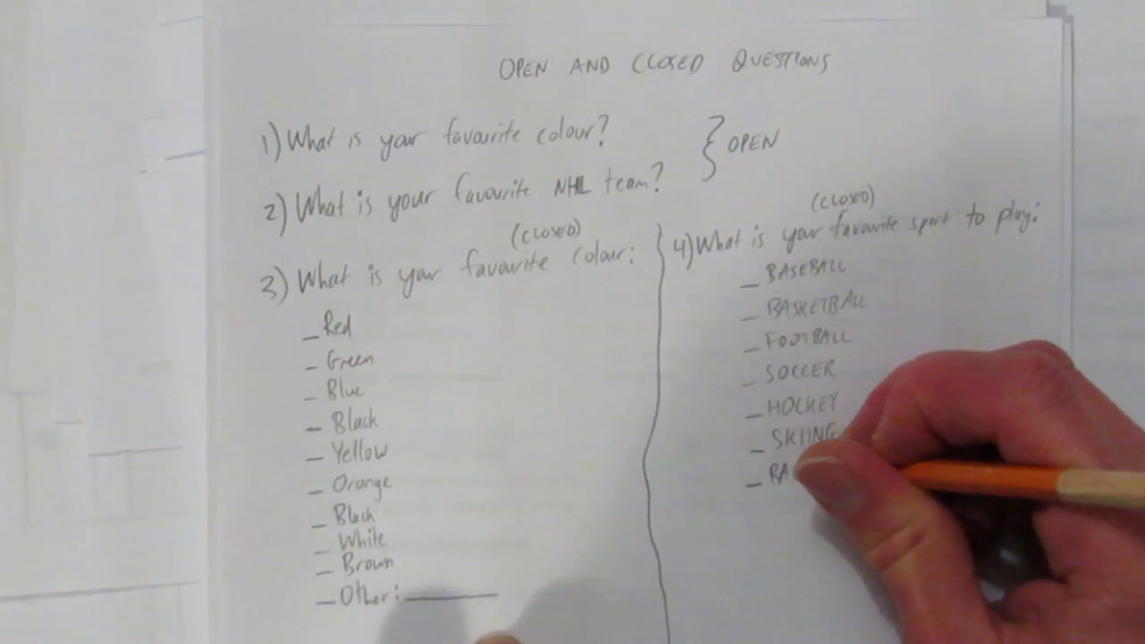
pyautogui.write('BADMINTON')
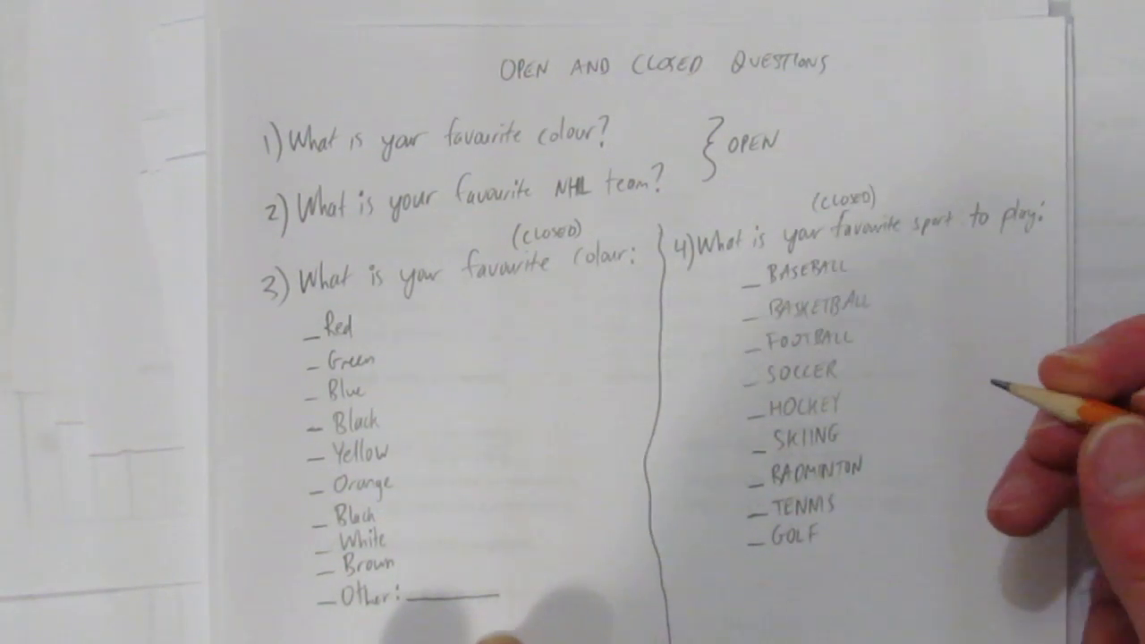
pyautogui.moveTo(1055, 438)
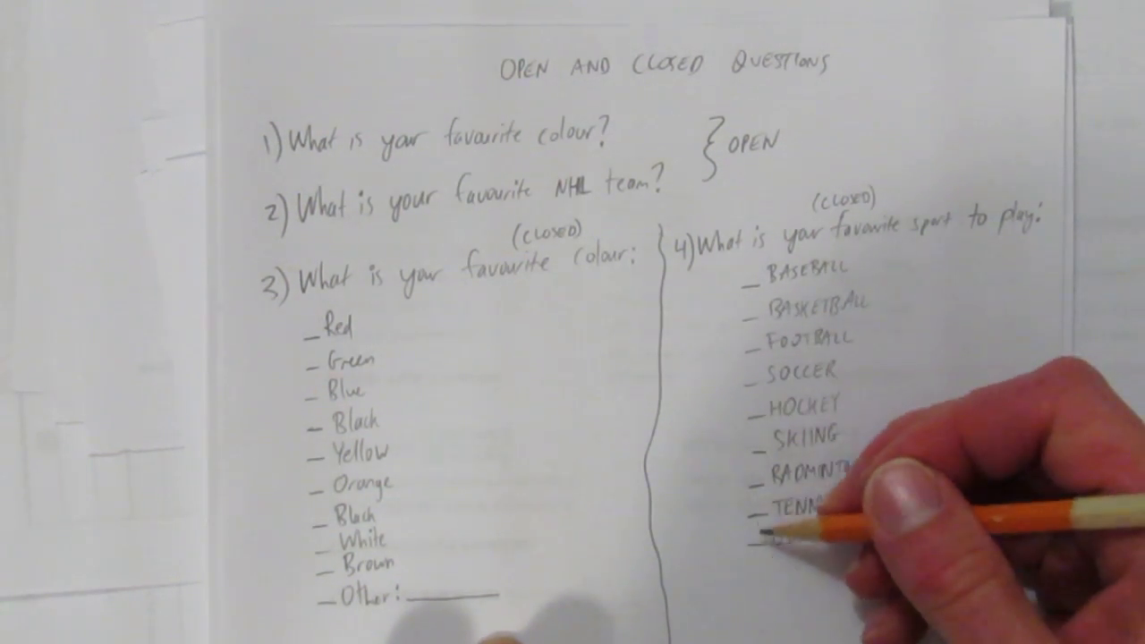
pyautogui.write('GOLF')
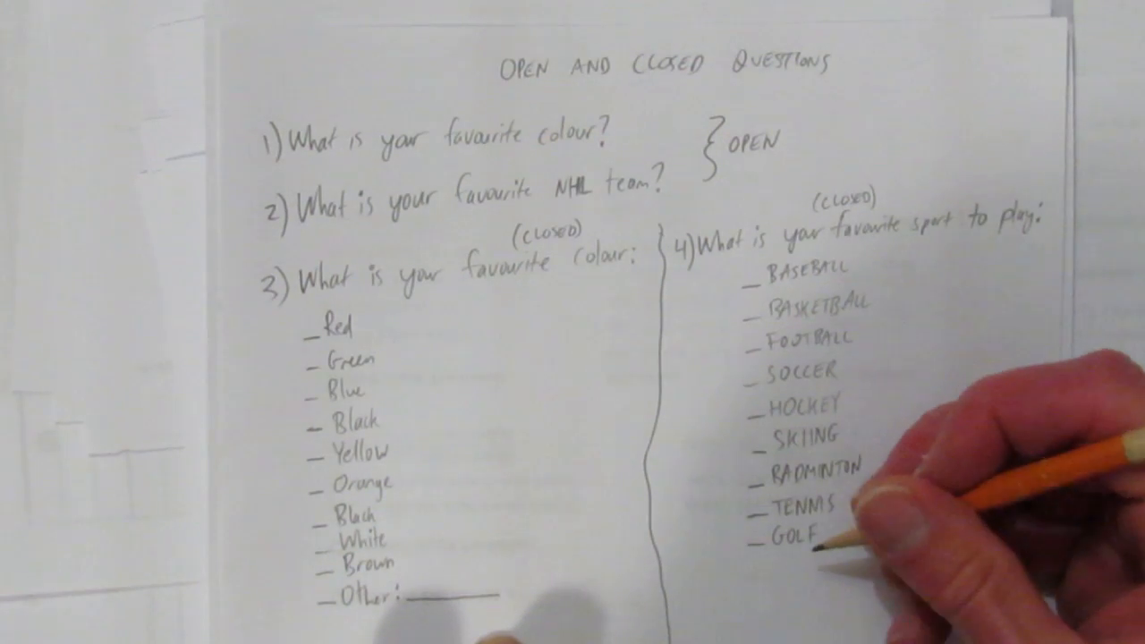